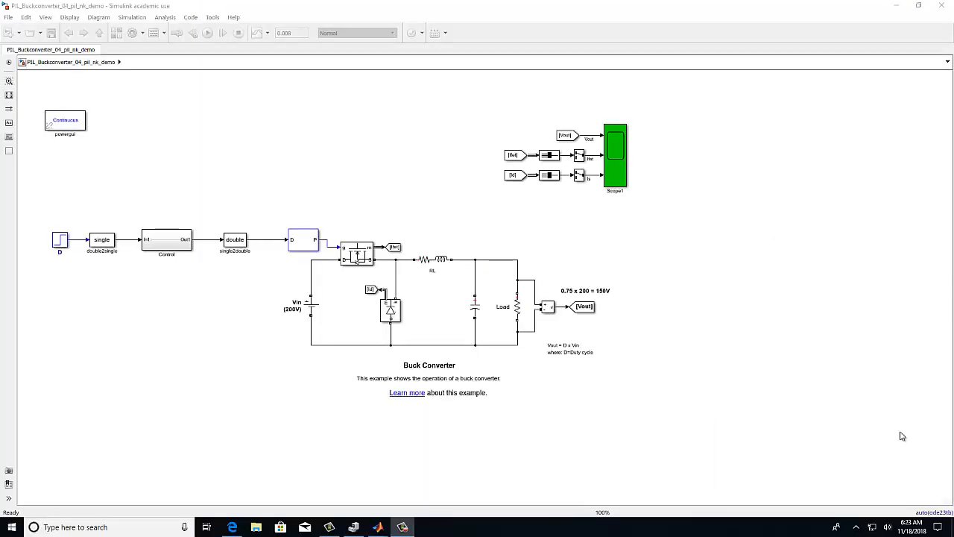
pyautogui.moveTo(898, 421)
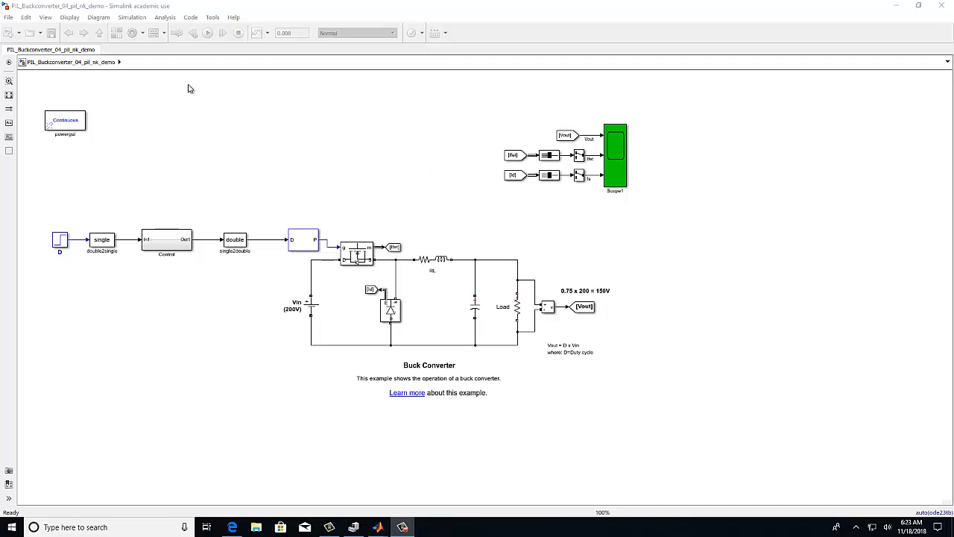
# Step: Run the buck converter simulation with the Scope showing output voltage and current waveforms
pyautogui.click(207, 33)
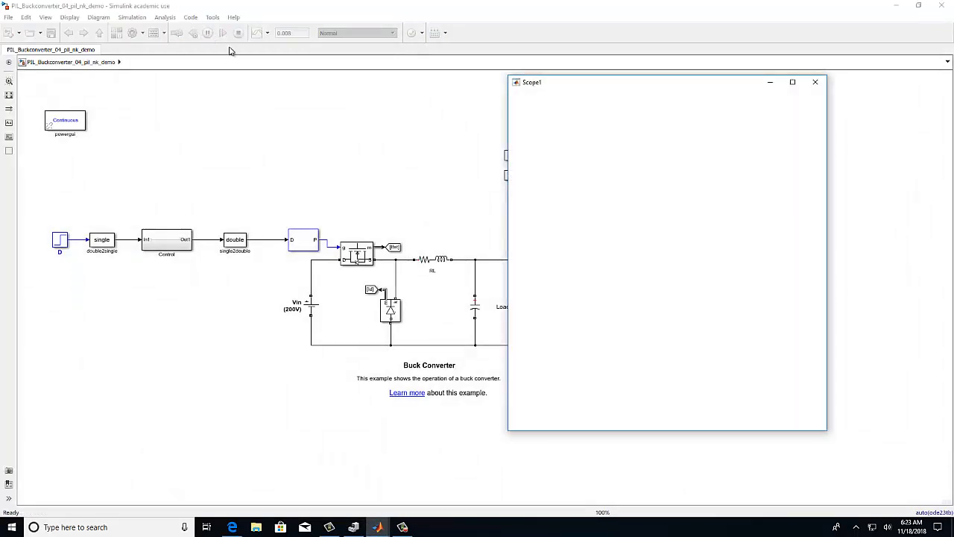
pyautogui.click(193, 33)
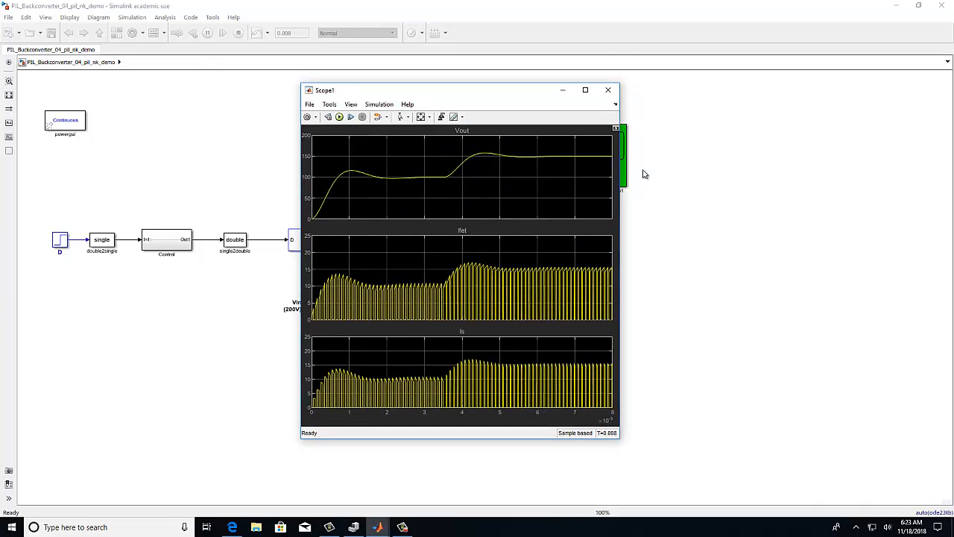
pyautogui.moveTo(644, 170)
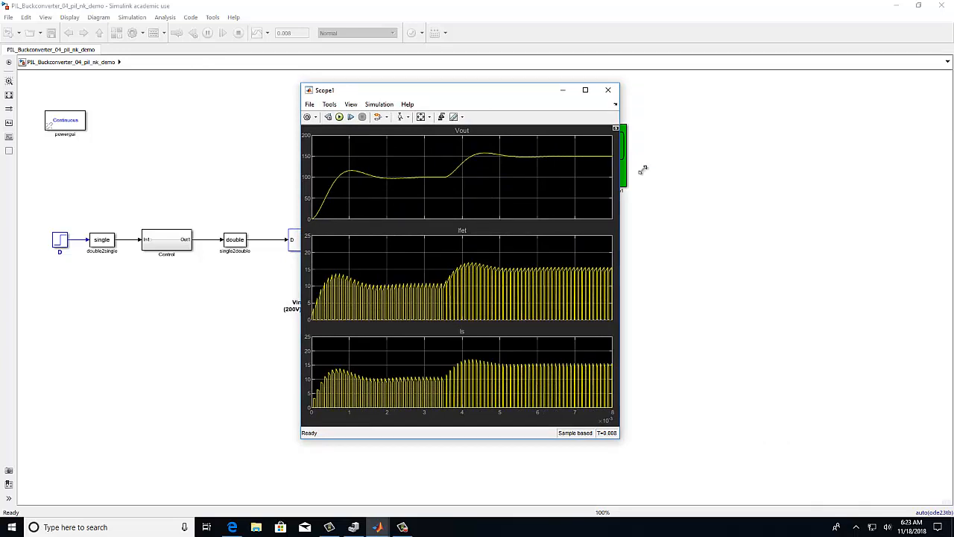
pyautogui.moveTo(609, 89)
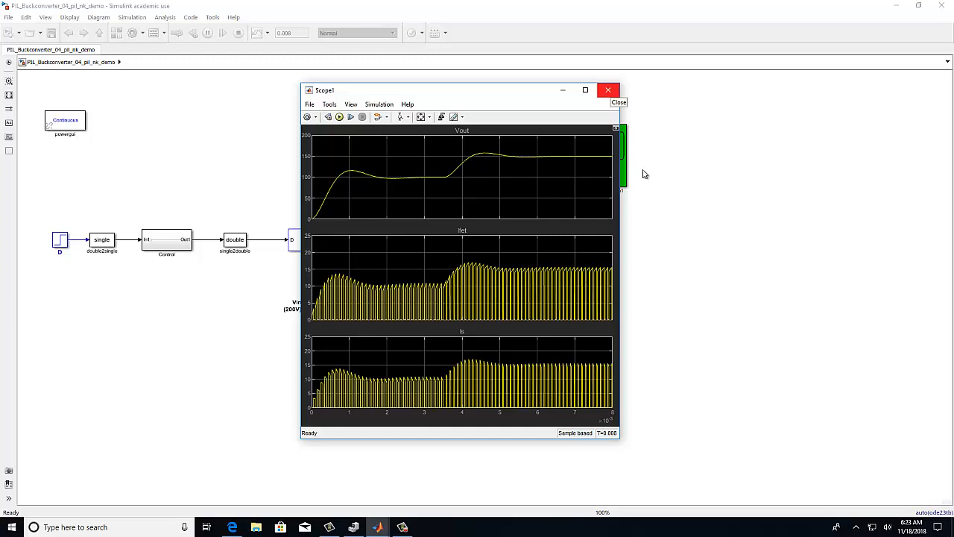
# Step: Close the Scope1 results window, leaving the buck converter model in view
pyautogui.click(608, 89)
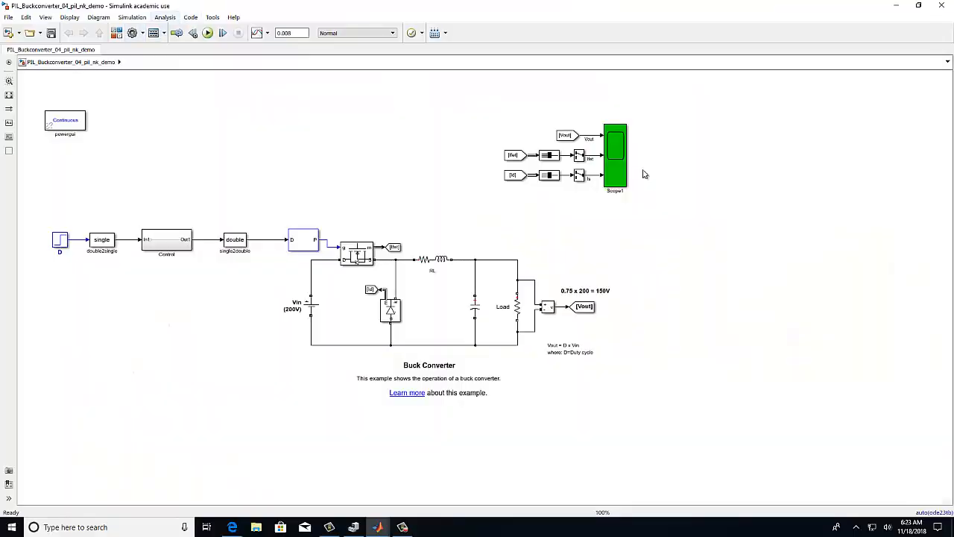
pyautogui.moveTo(133, 32)
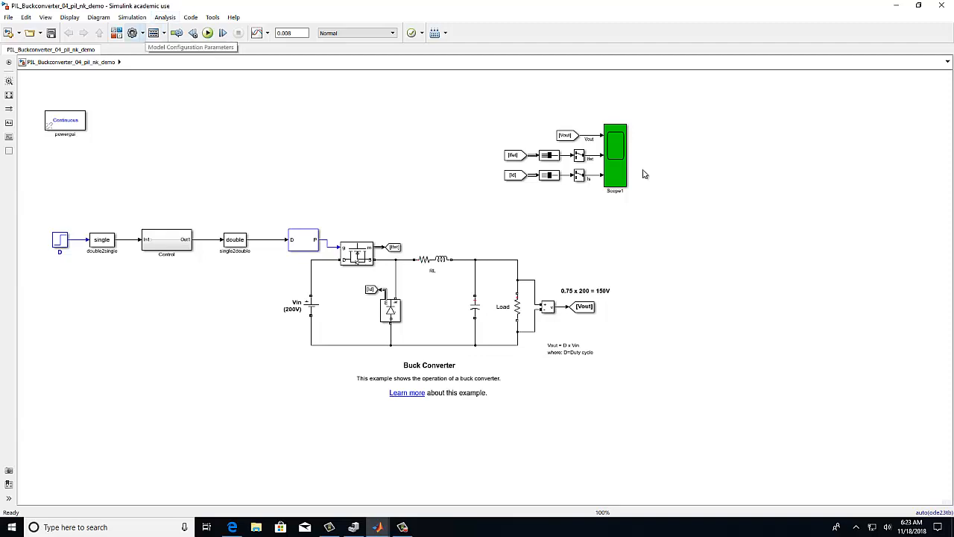
# Step: In Model Configuration Parameters, set the hardware board to TI Delfino F2833x
pyautogui.click(132, 33)
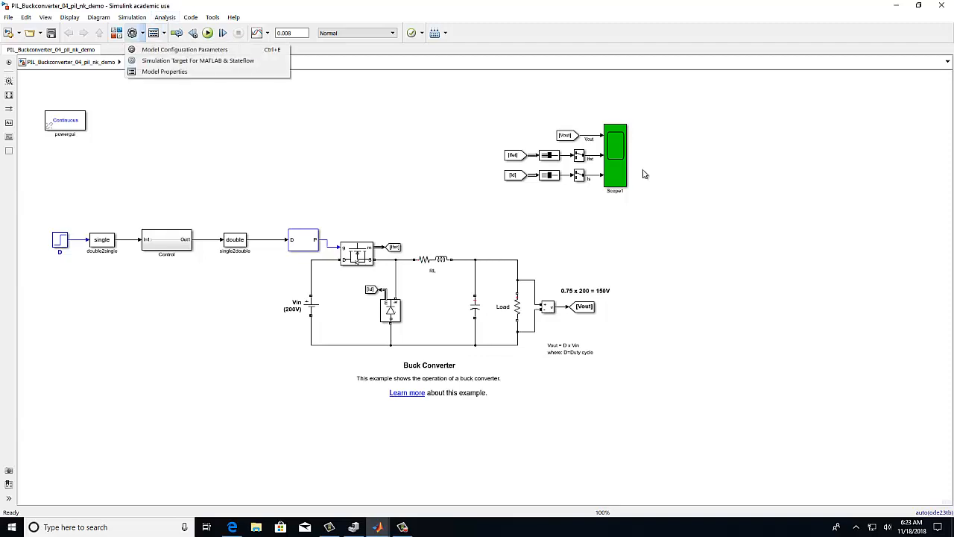
pyautogui.click(185, 49)
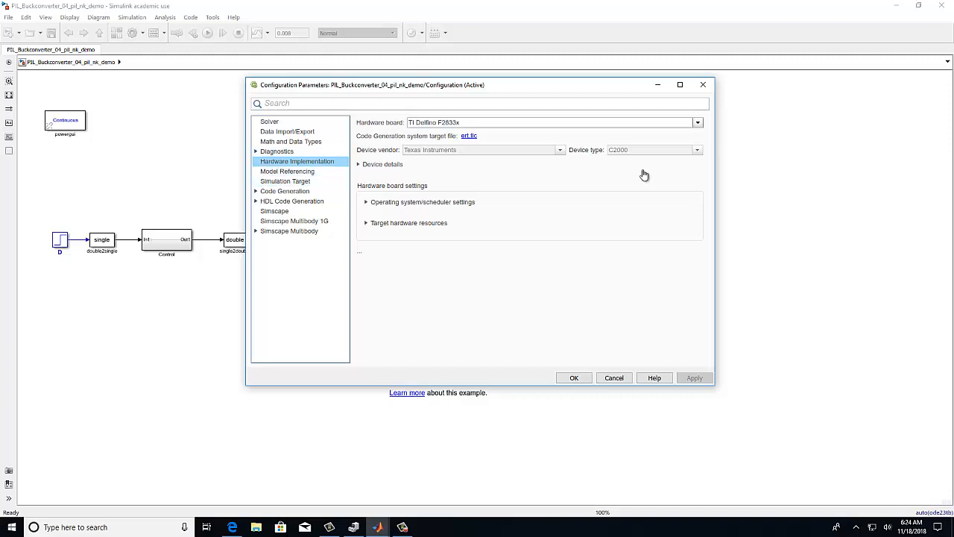
pyautogui.click(698, 122)
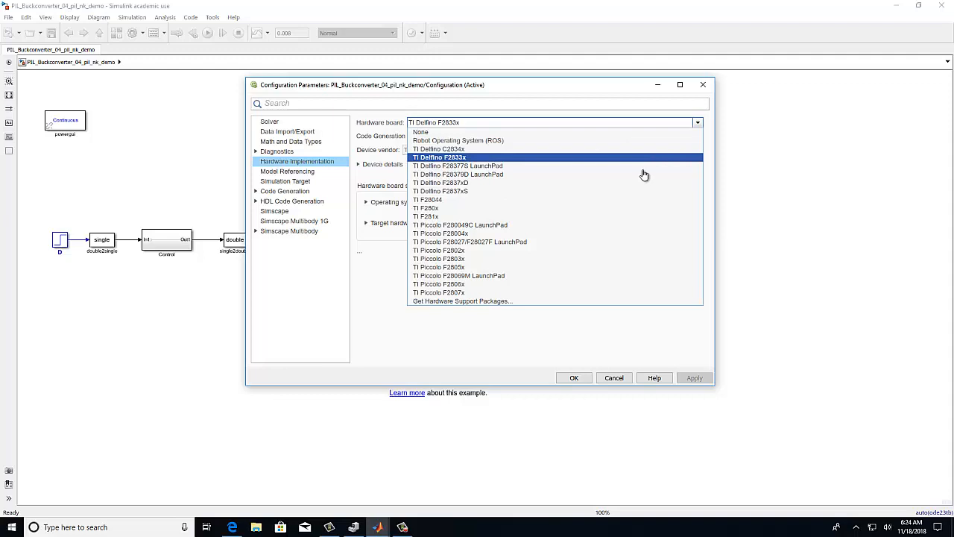
pyautogui.click(439, 158)
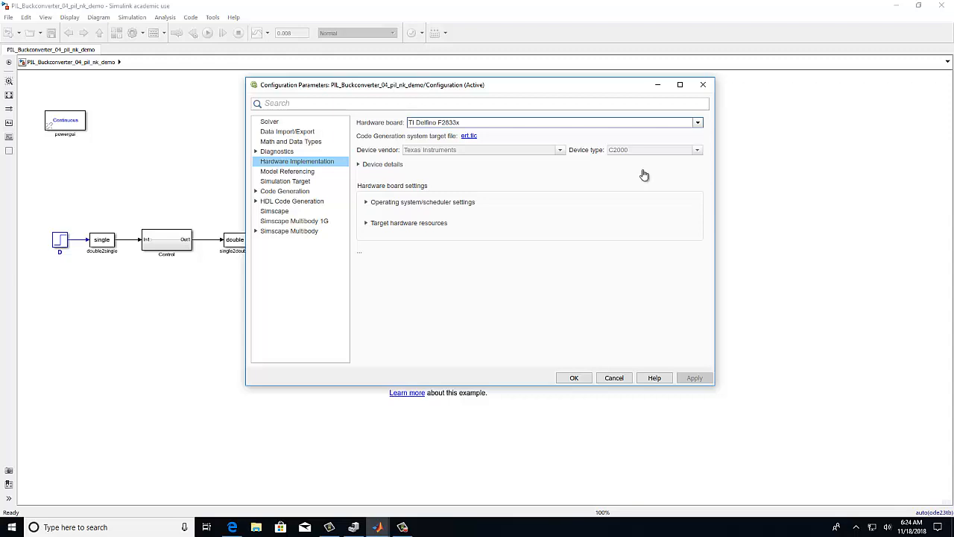
# Step: Under Target hardware resources, choose device F28335 and enter serial port COM5
pyautogui.click(409, 222)
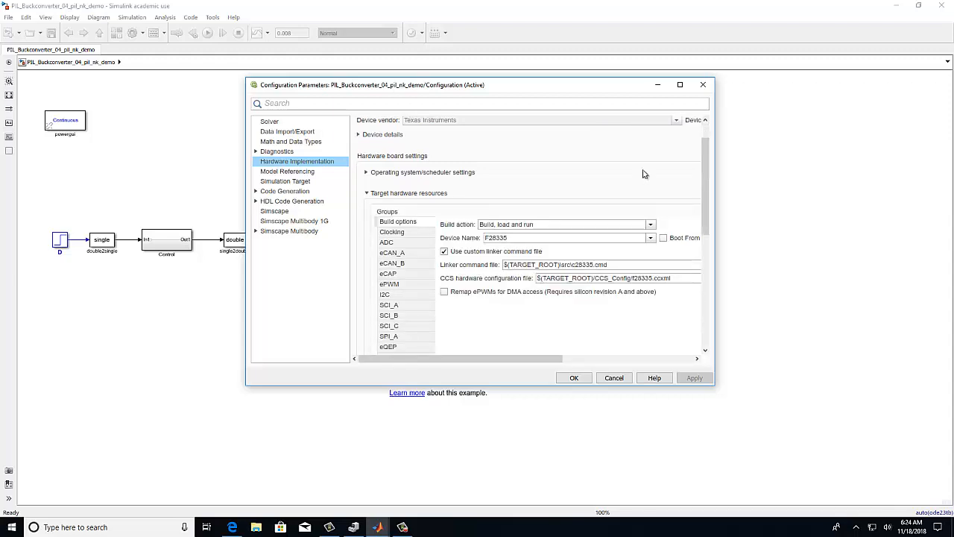
pyautogui.click(650, 238)
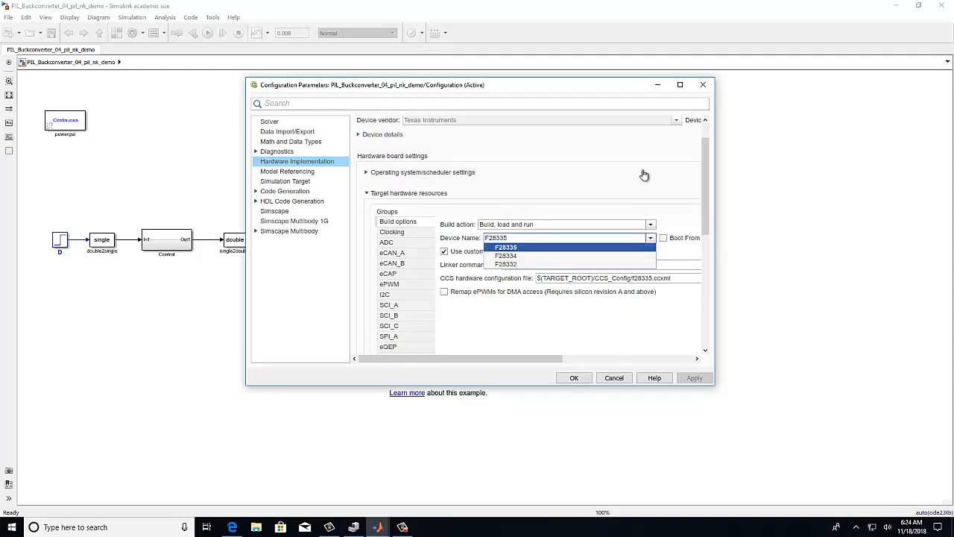
pyautogui.click(507, 248)
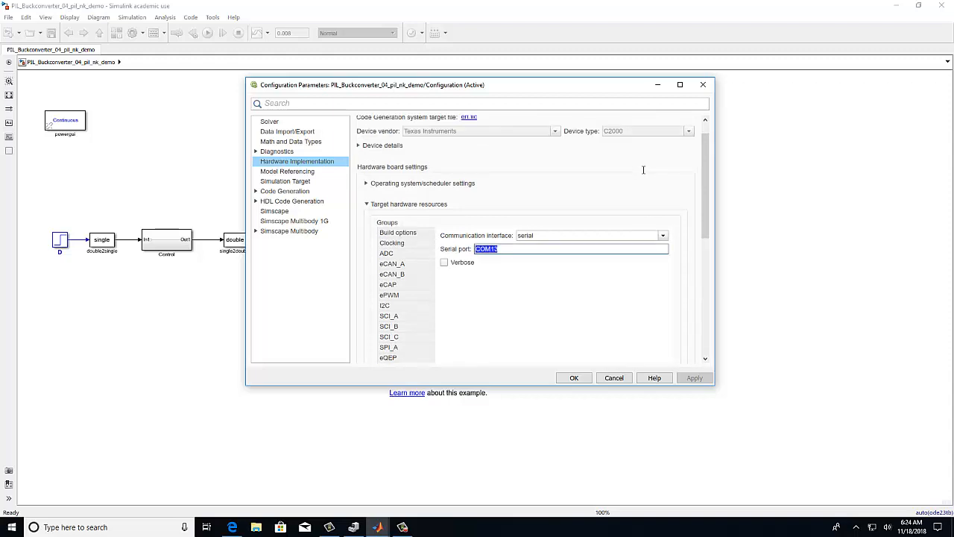
pyautogui.moveTo(644, 173)
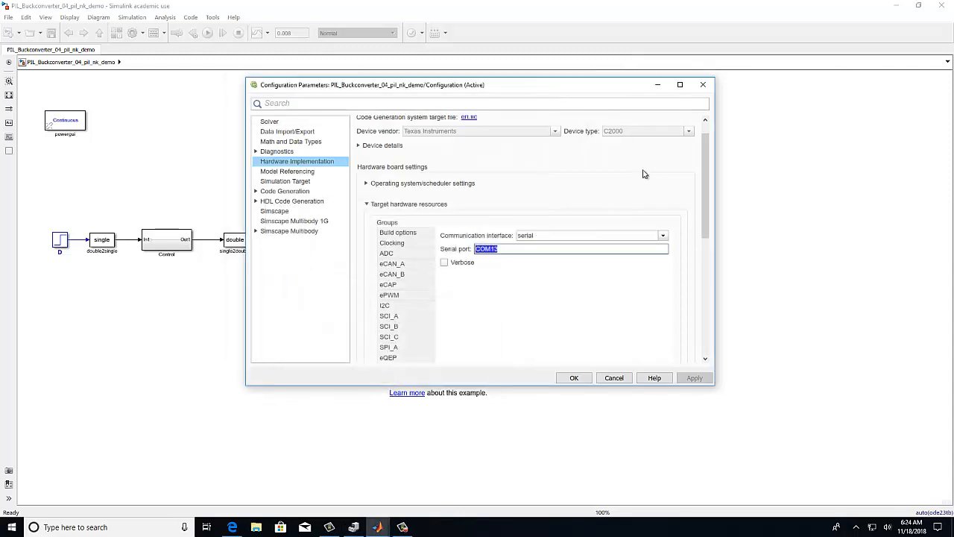
pyautogui.write('COM')
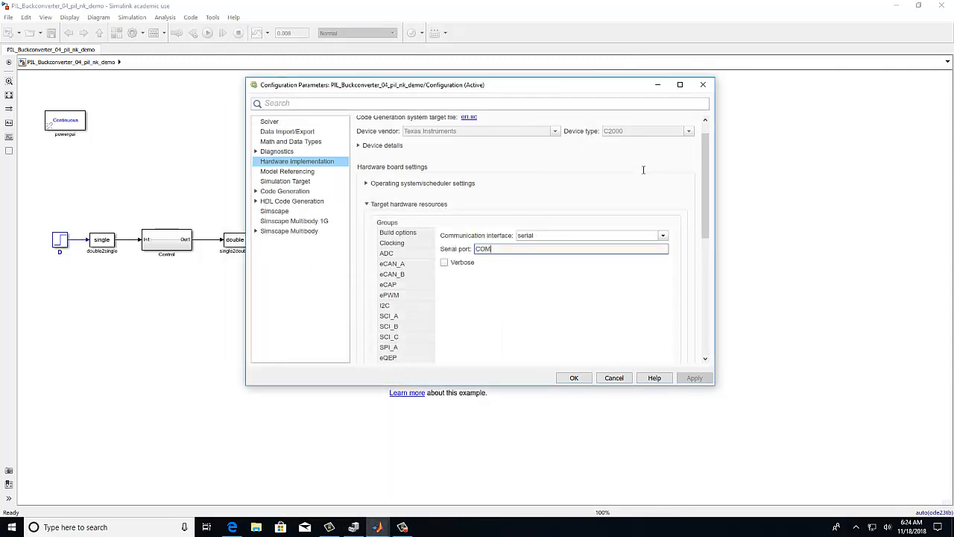
pyautogui.write('5')
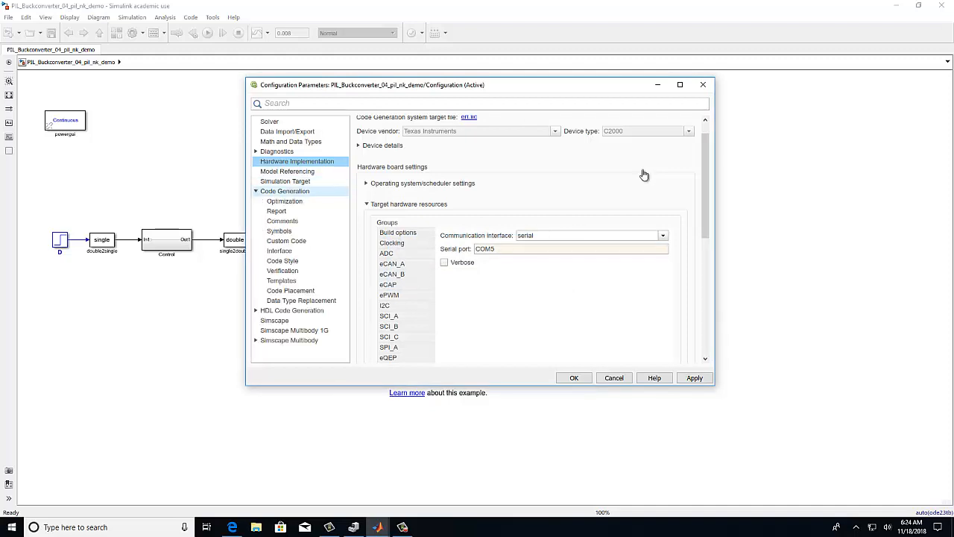
# Step: Review the Verification and Solver settings, then accept the configuration with OK
pyautogui.click(283, 272)
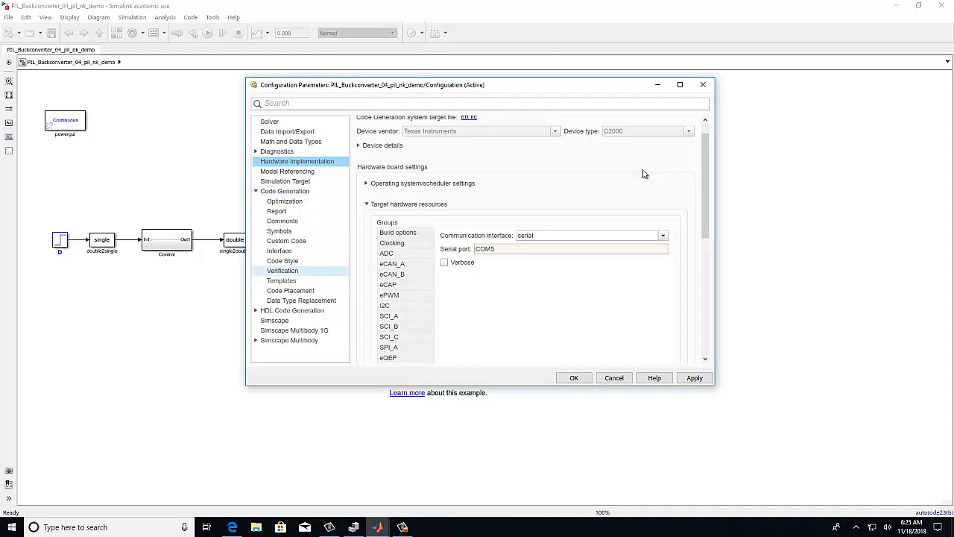
pyautogui.click(281, 272)
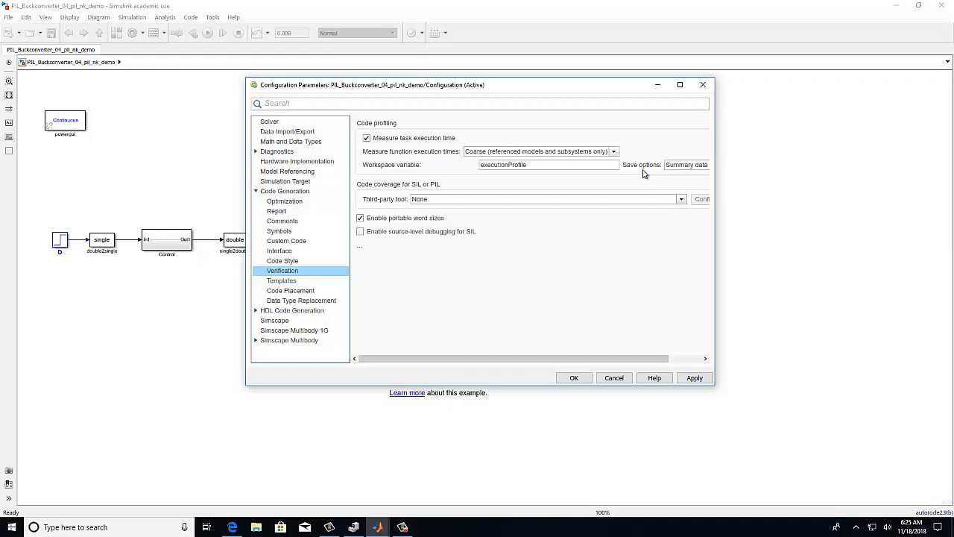
pyautogui.click(268, 122)
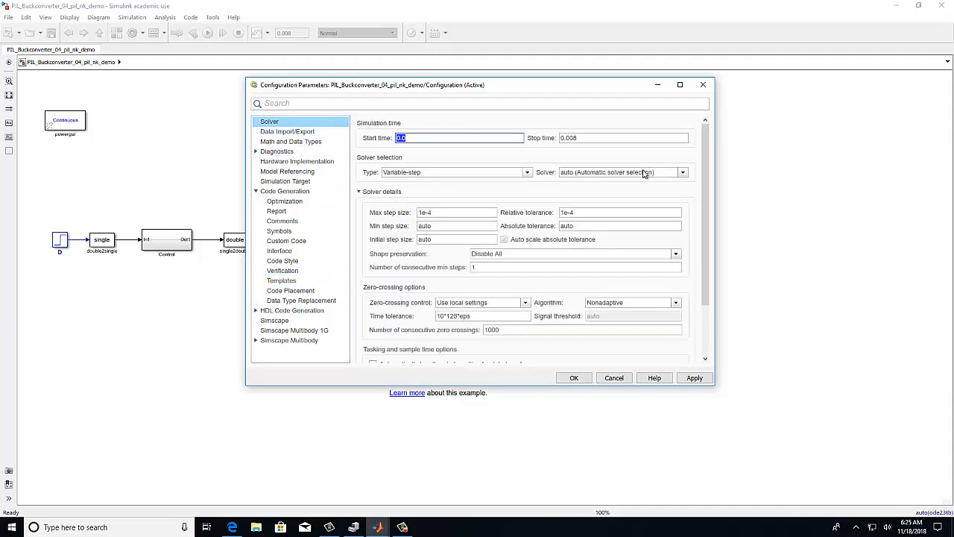
pyautogui.click(623, 137)
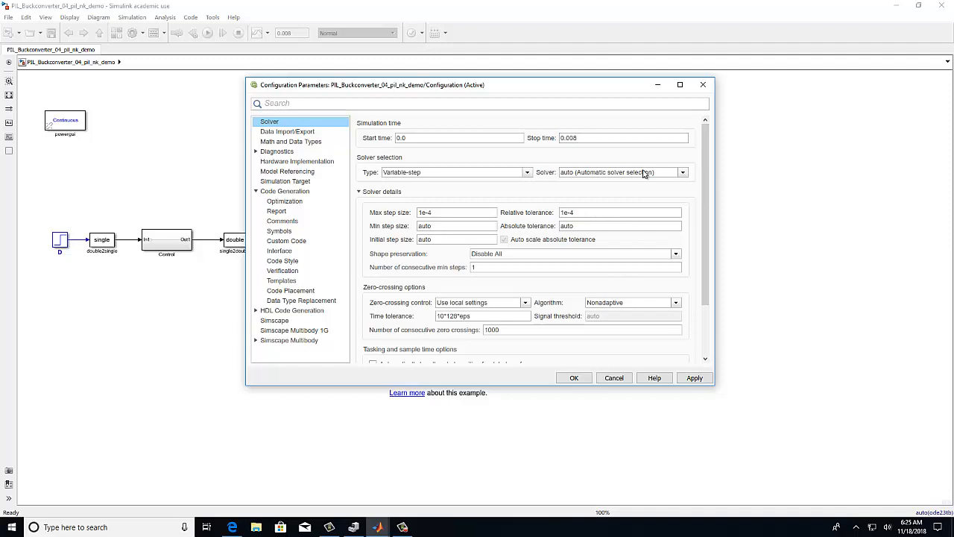
pyautogui.click(693, 377)
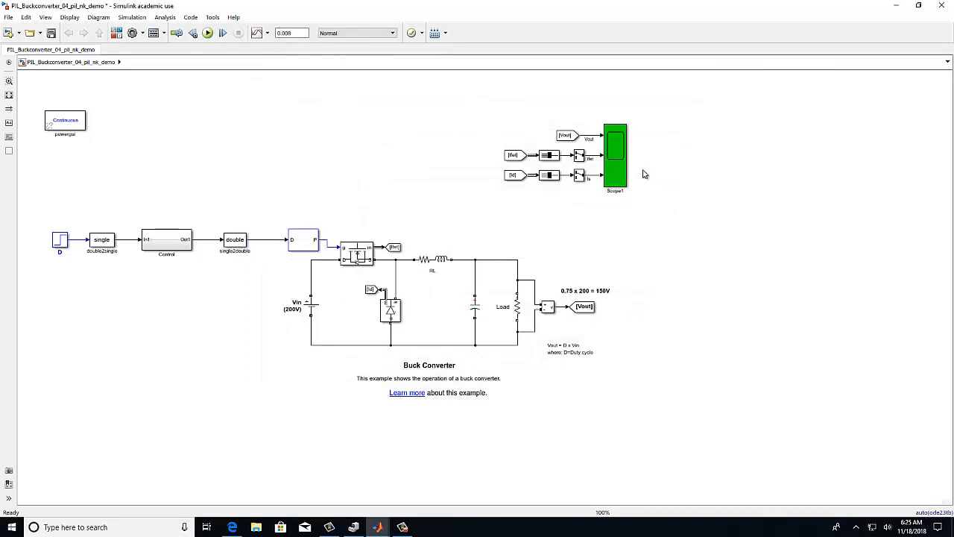
# Step: In MATLAB's editor, open PIL_second_try.m and select its buck converter model-name line
pyautogui.click(354, 528)
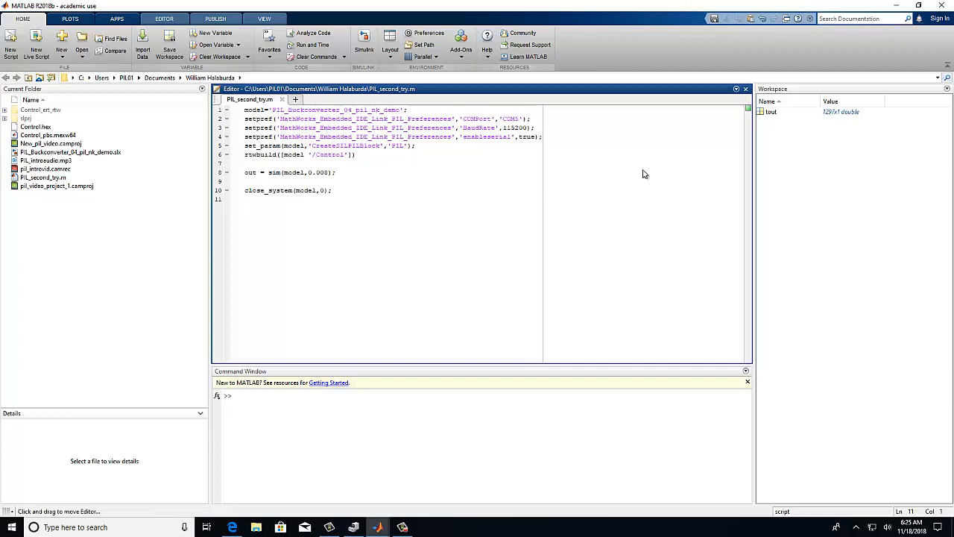
pyautogui.doubleClick(390, 111)
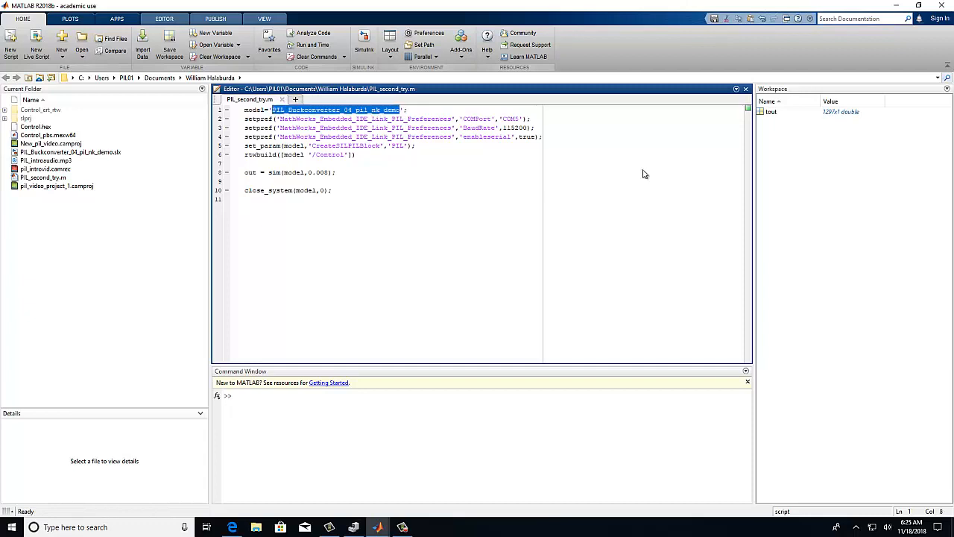
pyautogui.moveTo(644, 170)
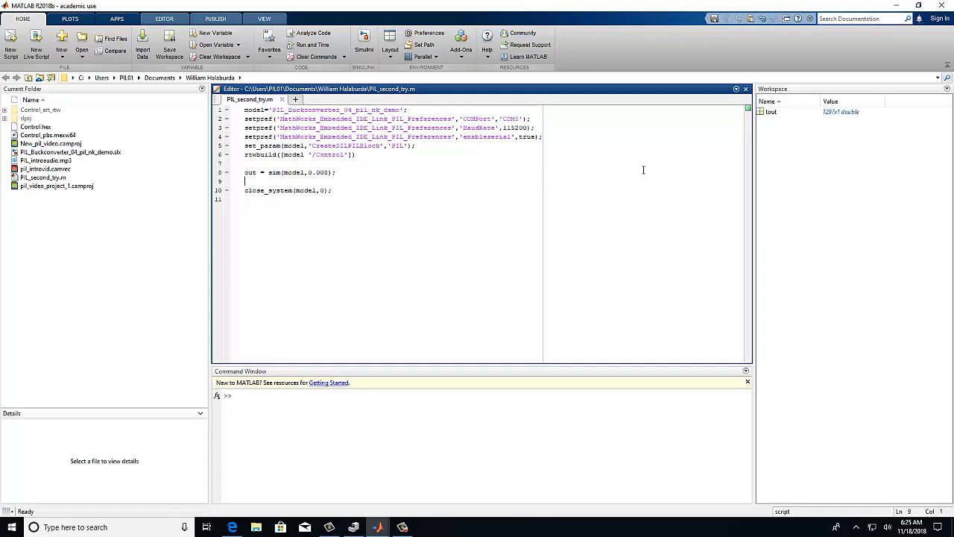
pyautogui.doubleClick(316, 173)
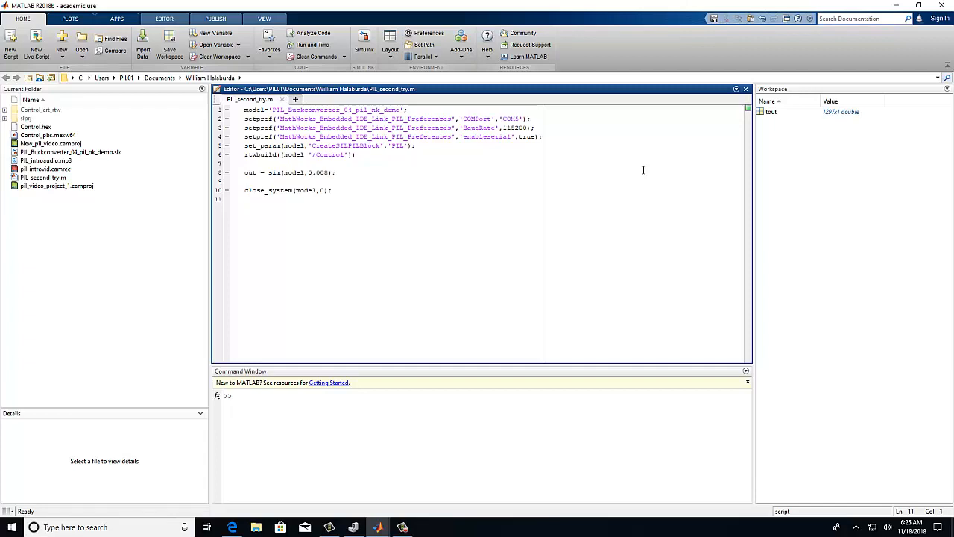
pyautogui.tripleClick(325, 111)
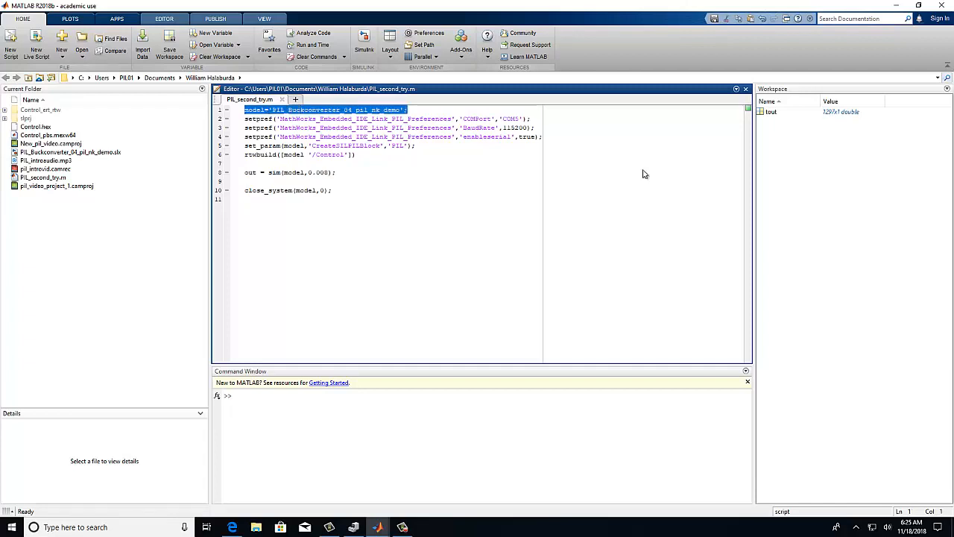
pyautogui.click(483, 395)
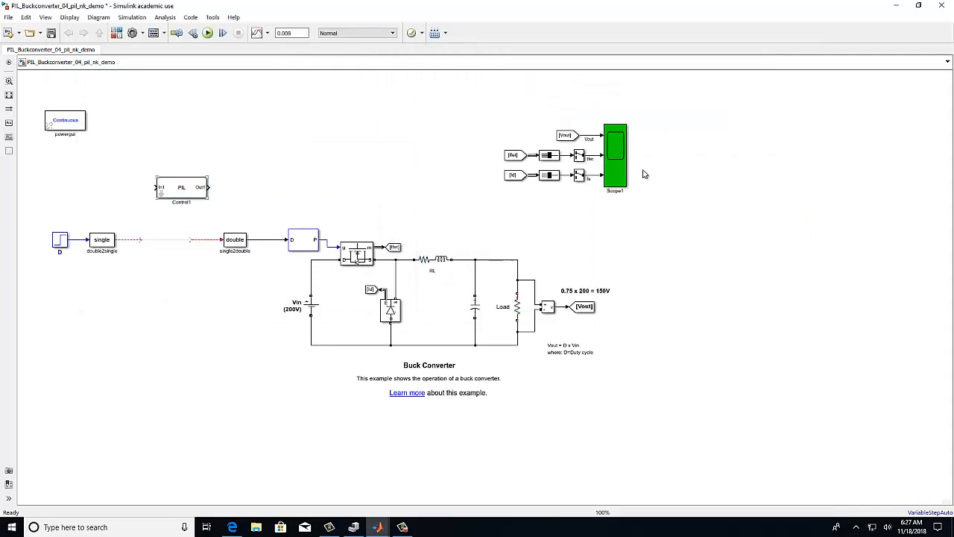
# Step: Drag the Control1 PIL block between the single and double data-type conversion blocks
pyautogui.moveTo(182, 187); pyautogui.dragTo(166, 238)
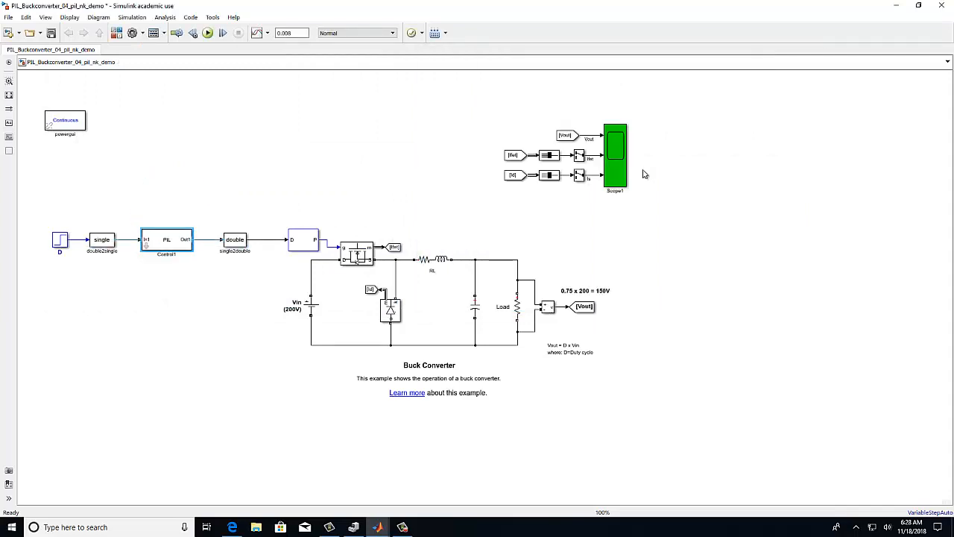
pyautogui.moveTo(376, 528)
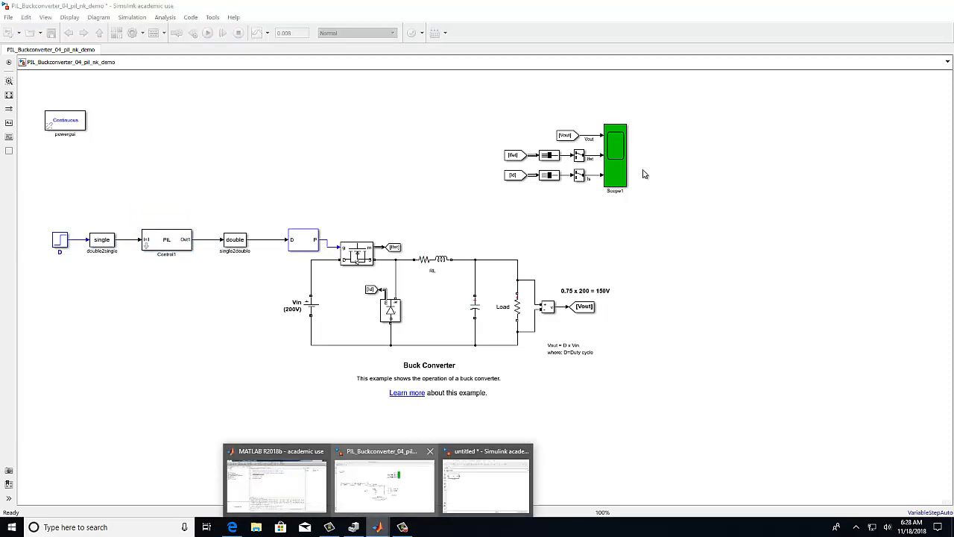